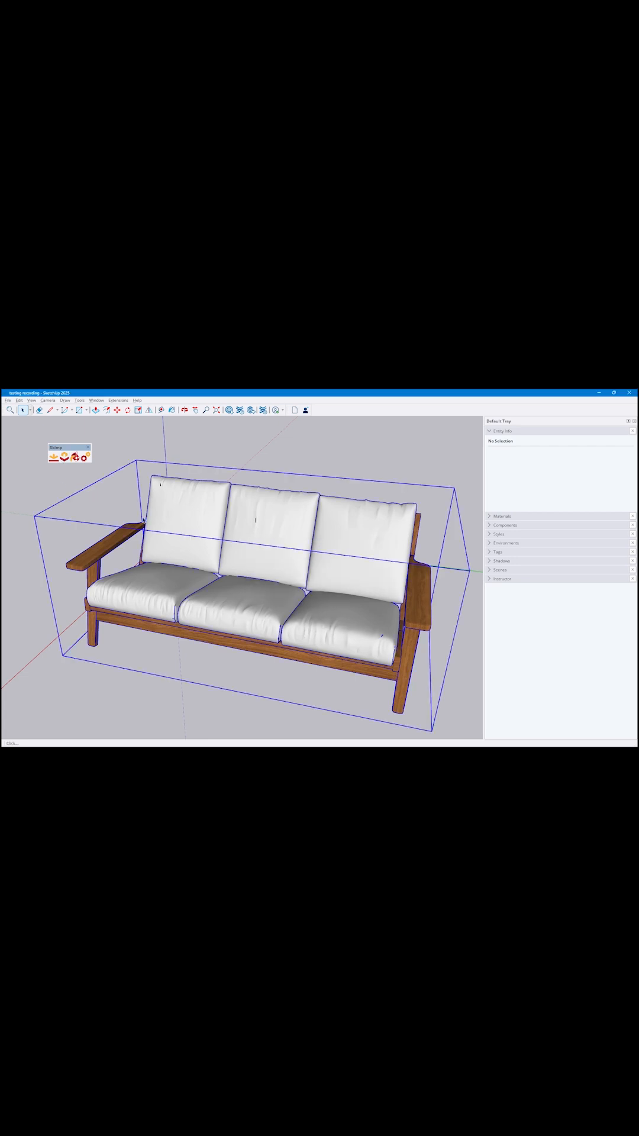
Preview the sofa in Skimp and slide Simplify until the face count drops to about 21,000
left_click(55, 457)
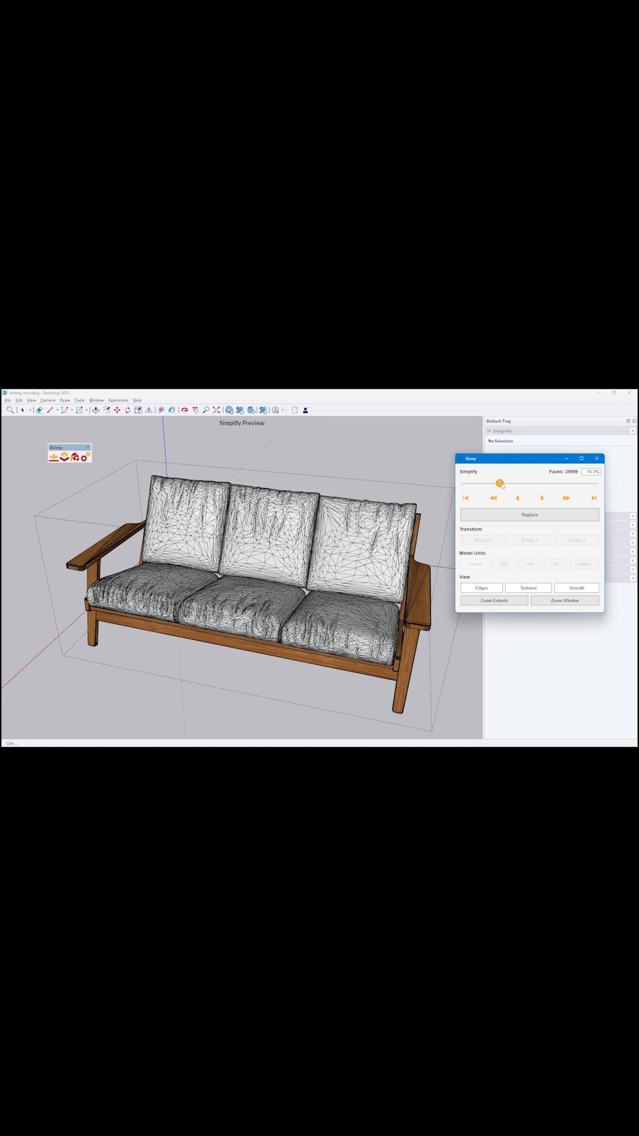
left_click_drag(499, 483, 506, 483)
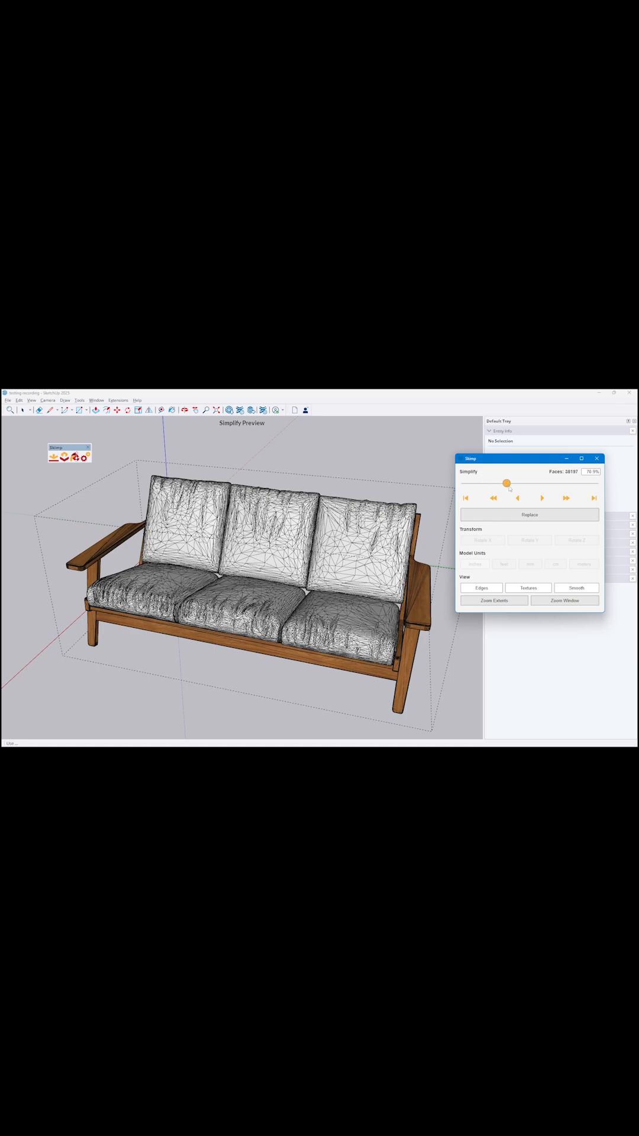
left_click_drag(506, 483, 555, 483)
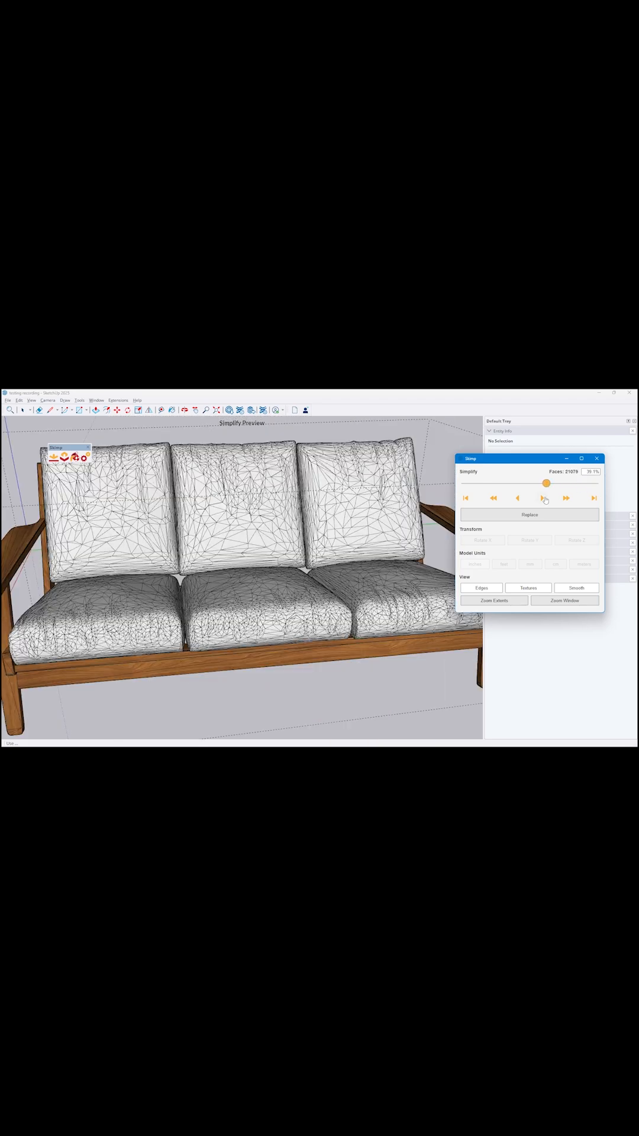
Replace the sofa's original mesh with the simplified geometry
left_click(542, 497)
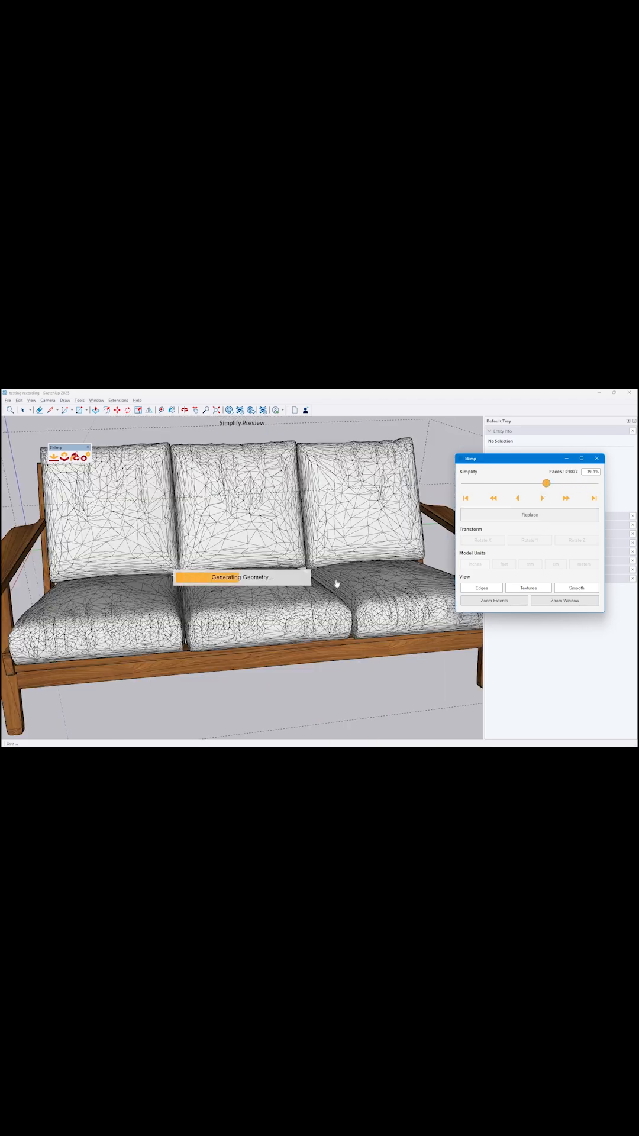
left_click(530, 514)
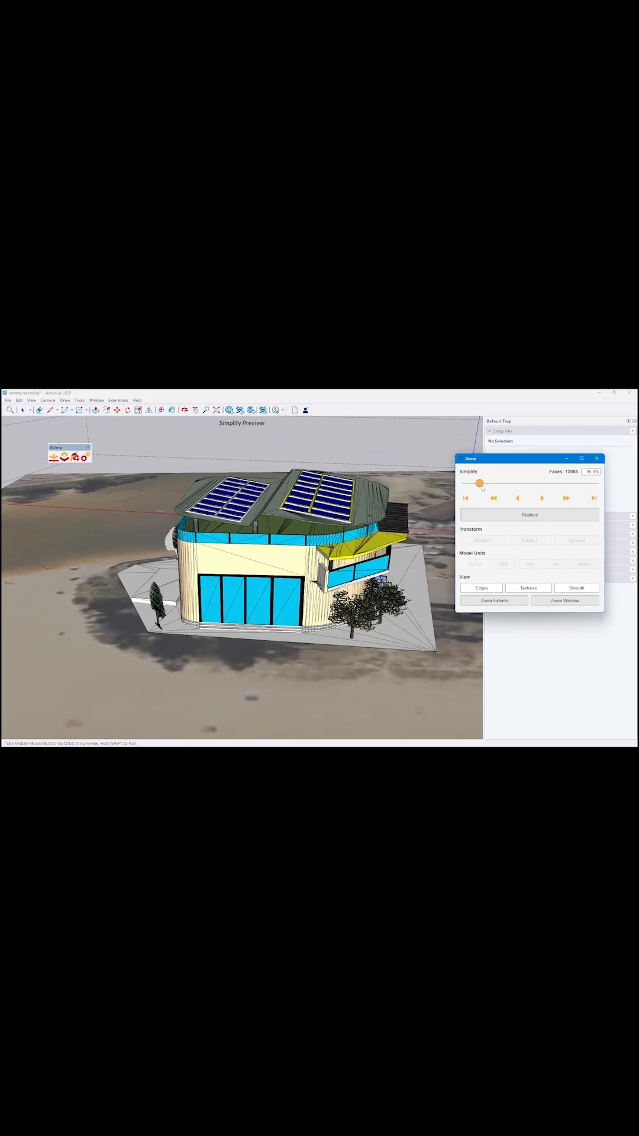
Slide Simplify to bring the solar-panel building down to roughly 12,000 faces
left_click_drag(481, 483, 517, 483)
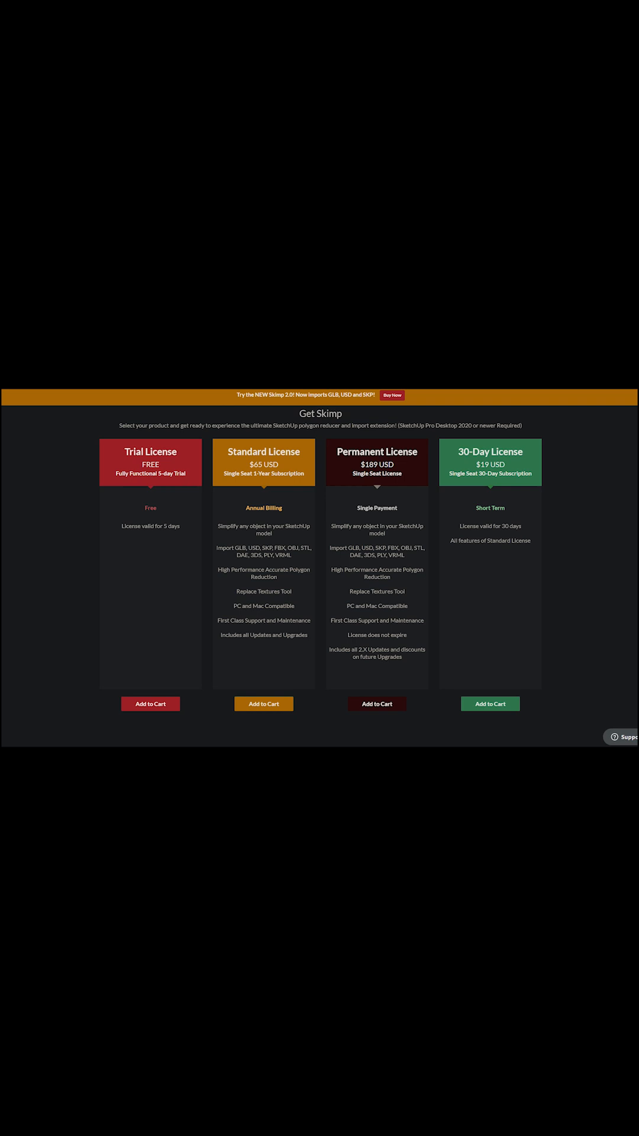
Scroll the Get Skimp page past the Trial, Standard, Permanent and 30-Day licenses
scroll("down", 3)
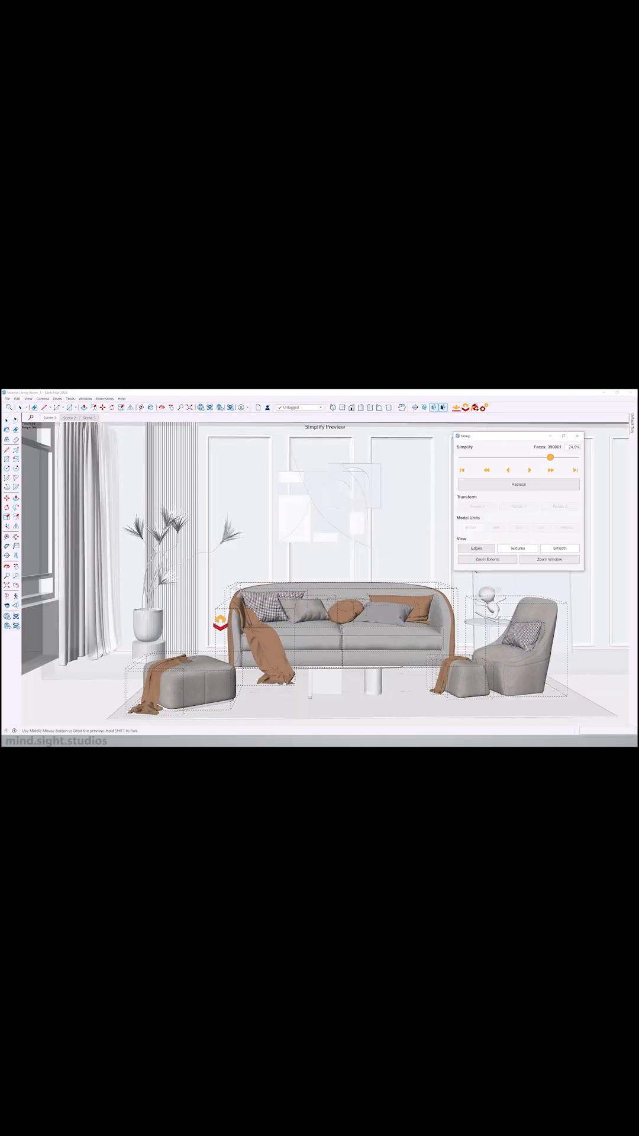
Slide Simplify back for more detail, then far right to cut the living room's 390,000 faces sharply
left_click_drag(550, 457, 484, 457)
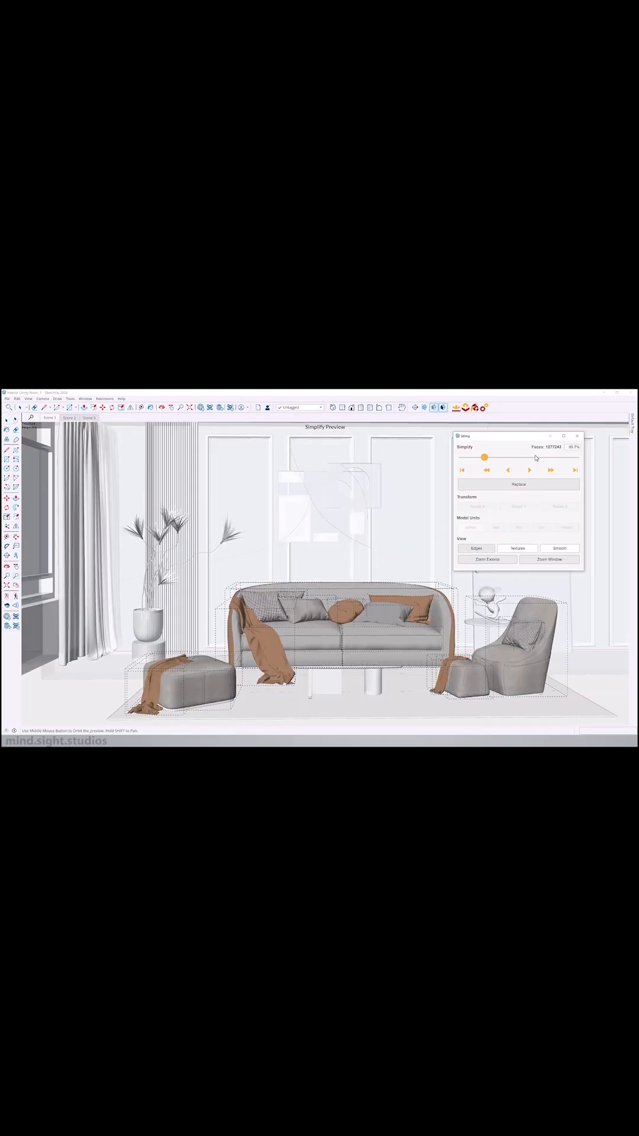
left_click_drag(483, 457, 565, 457)
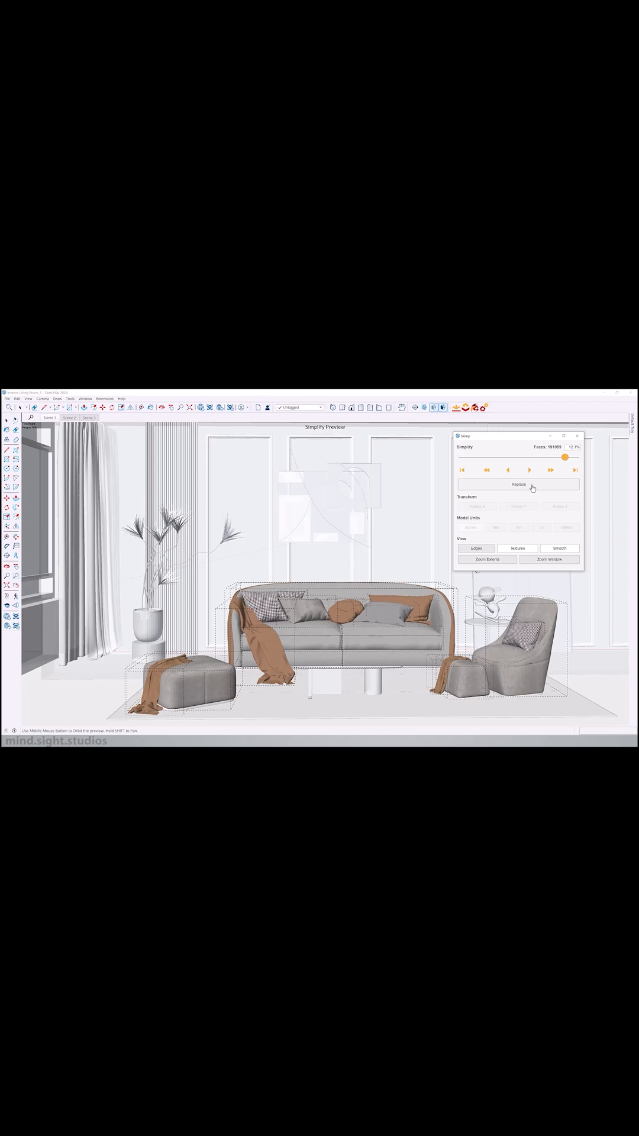